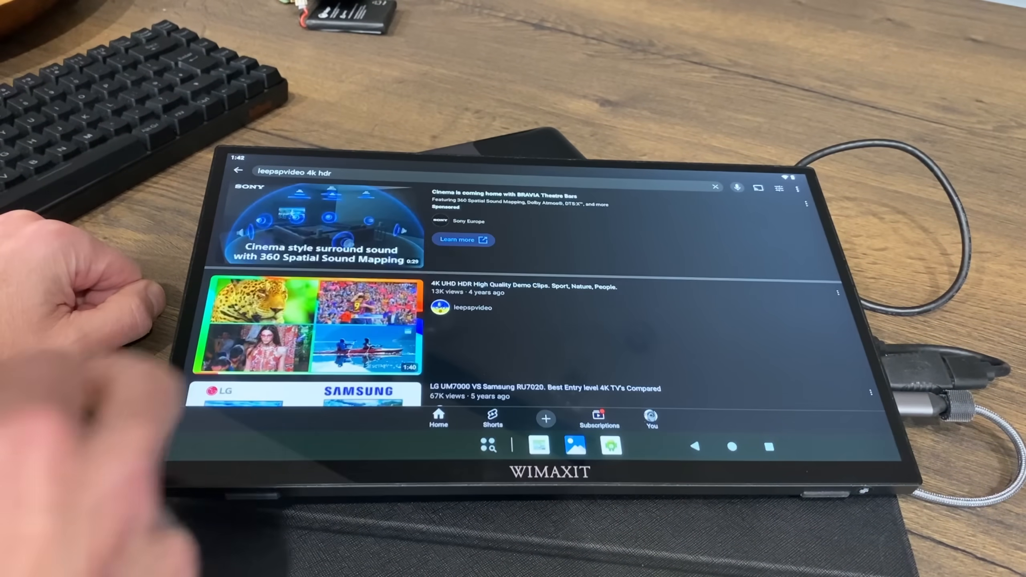
Leave the leepspvideo 4K HDR search results and show the all-apps grid.
click(311, 324)
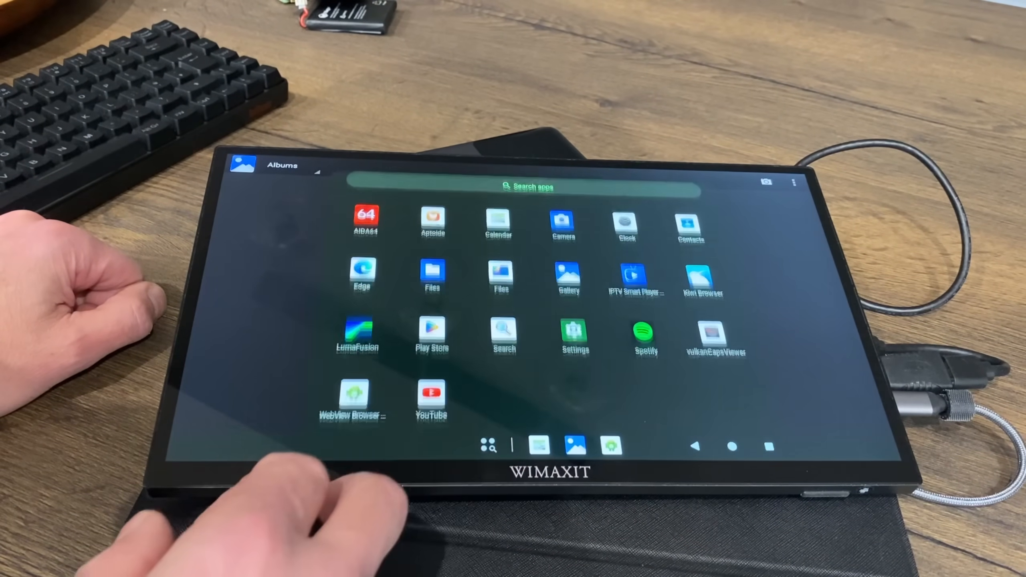
Launch Spotify, return via Recents to the leepspvideo 4K HDR clip, and reveal its controls.
click(644, 332)
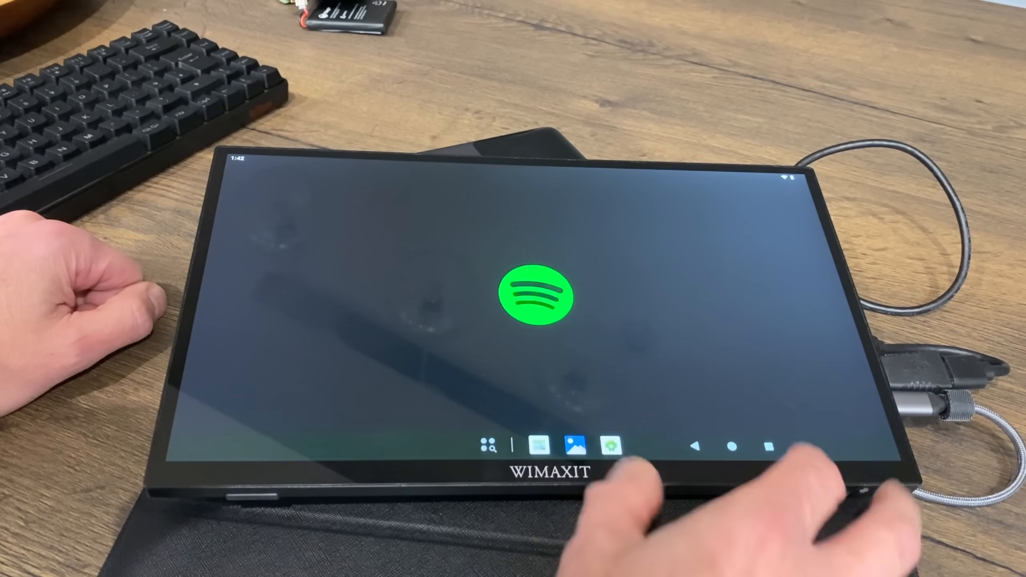
click(769, 447)
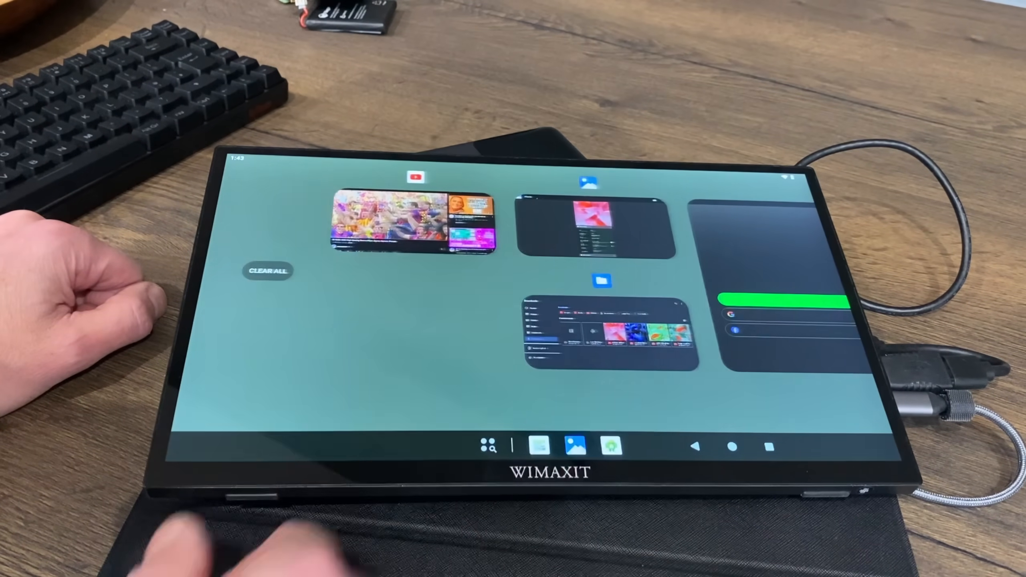
click(267, 270)
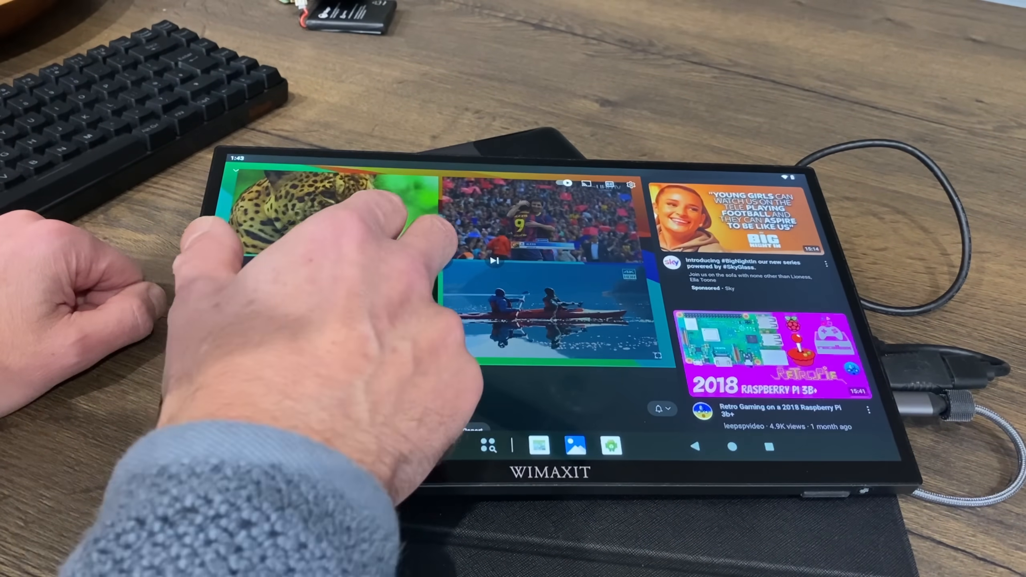
click(537, 223)
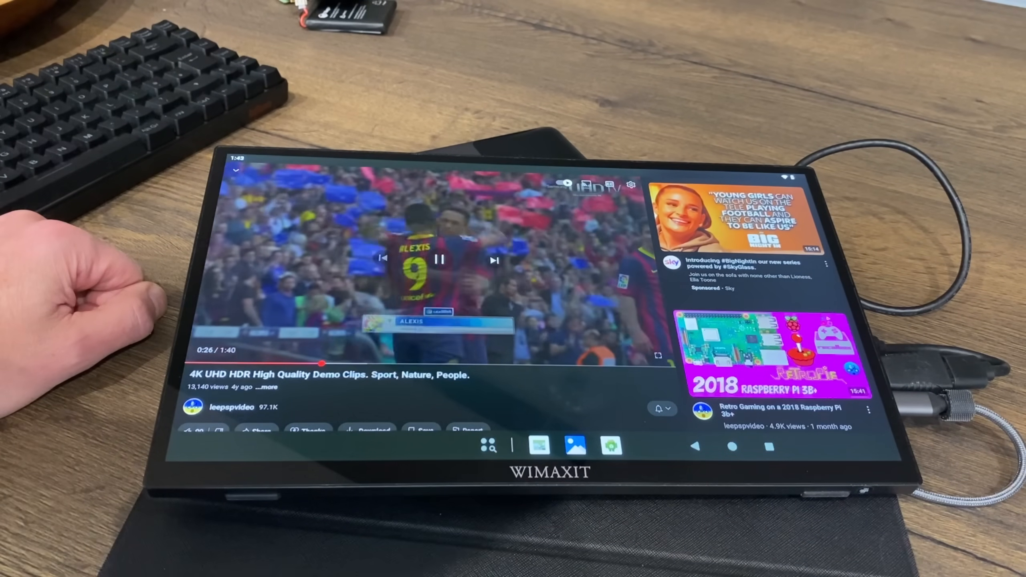